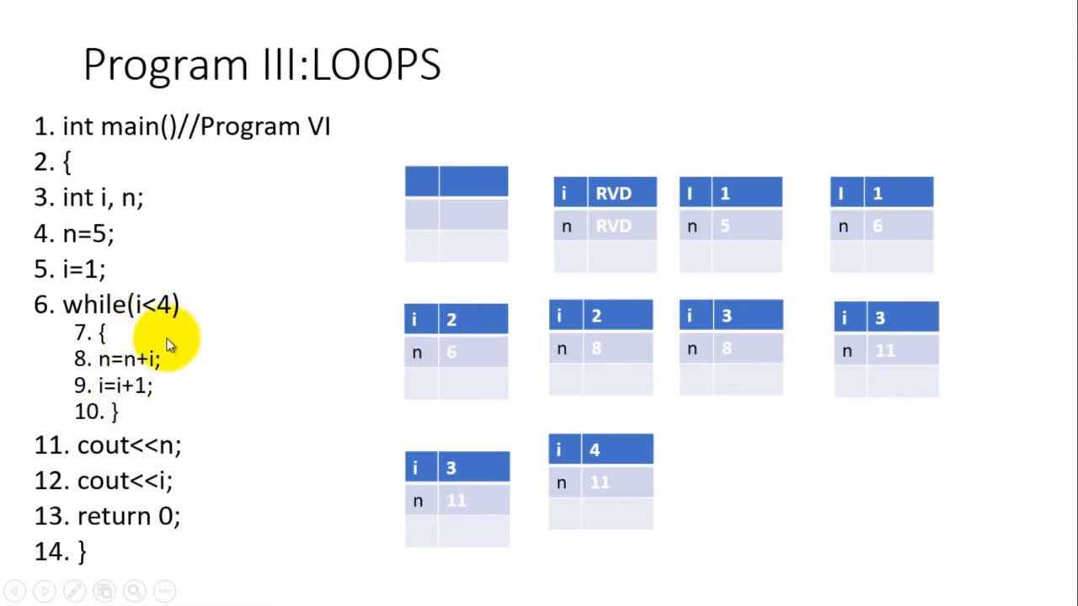
mouse_move(573, 319)
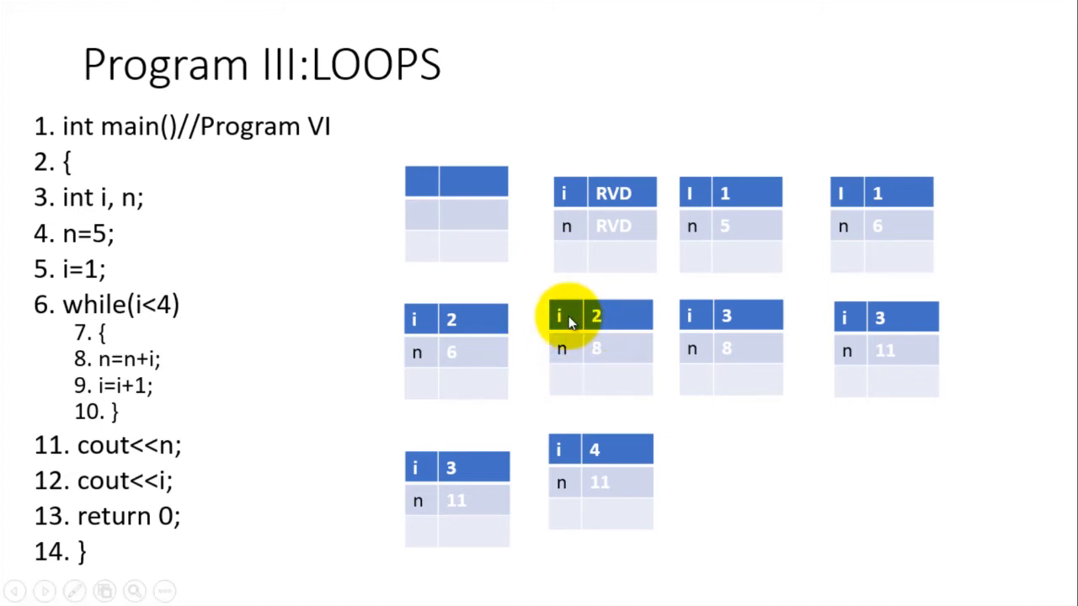